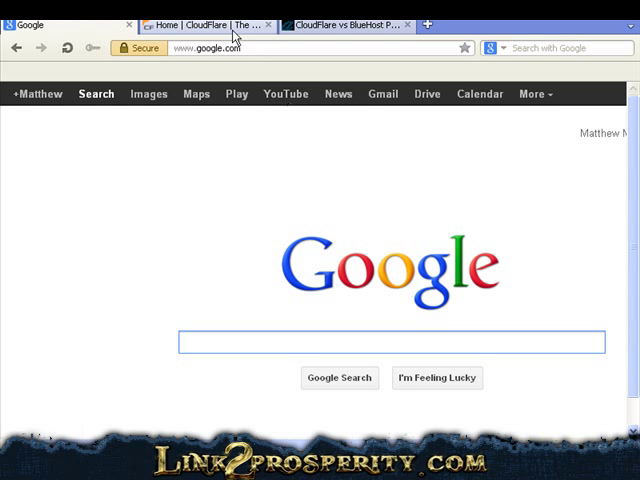
Show the CloudFlare home page tab instead of the Google home page.
click(200, 24)
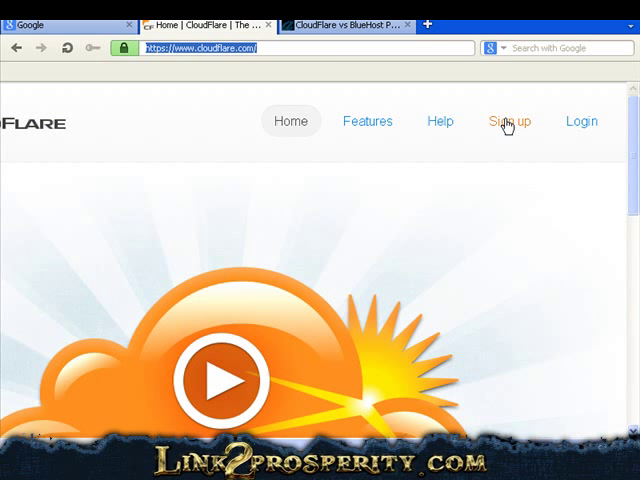
Sign up for a new CloudFlare account and reach the 'Add a website' setup page.
click(508, 120)
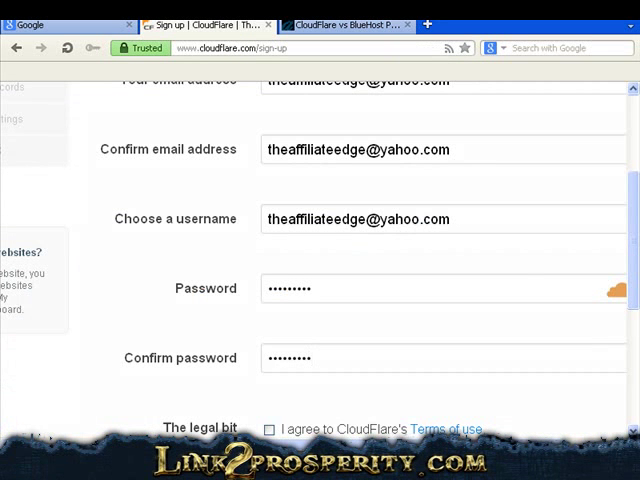
click(268, 428)
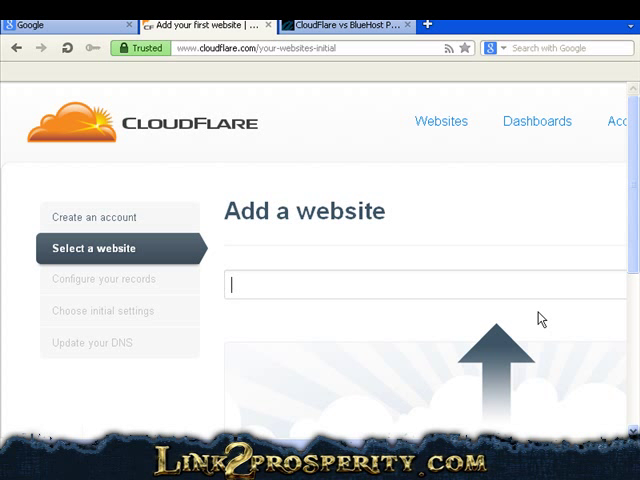
text(http://www.dontthinknow.com)
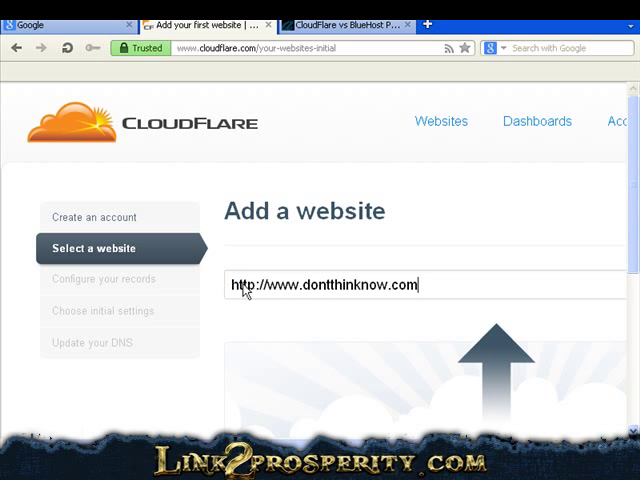
scroll(down, 3)
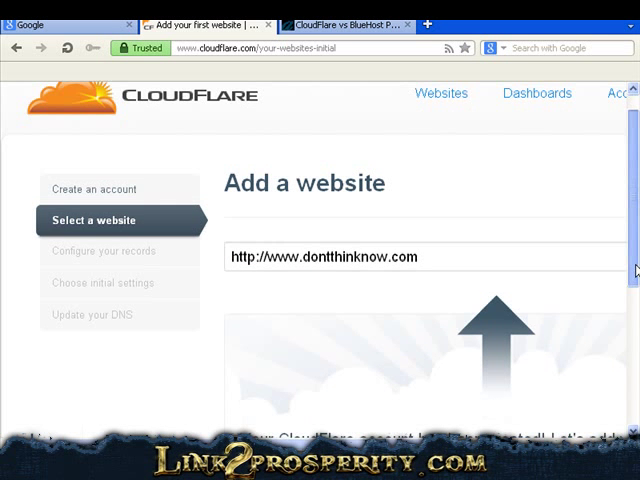
scroll(down, 3)
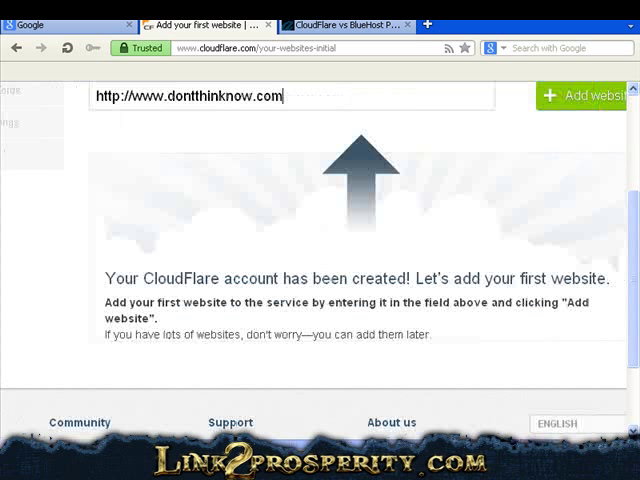
click(590, 96)
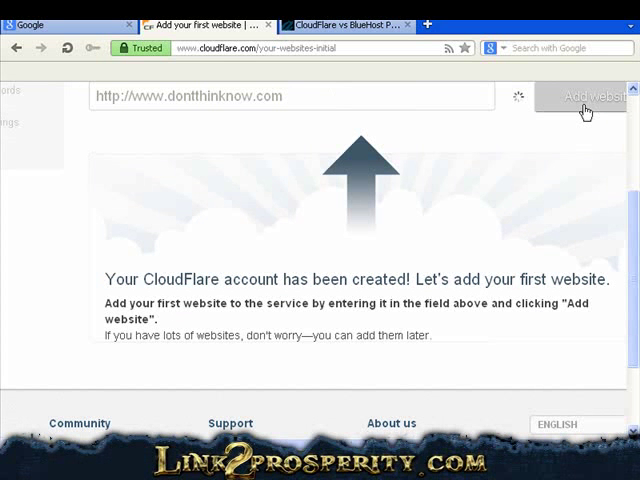
click(584, 96)
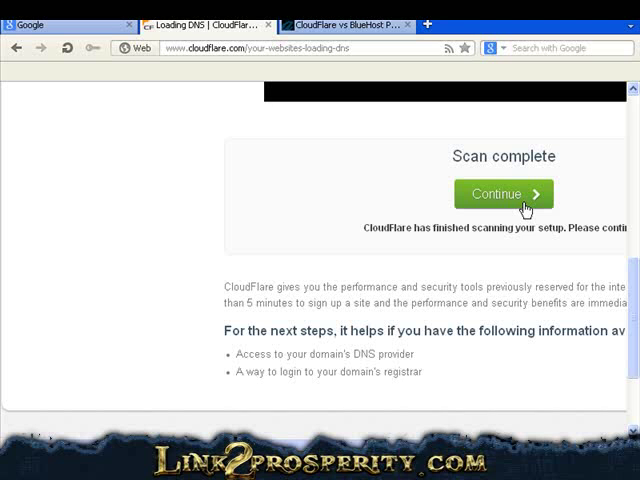
Confirm all DNS records are added and accept the recommended Free-plan settings.
click(504, 192)
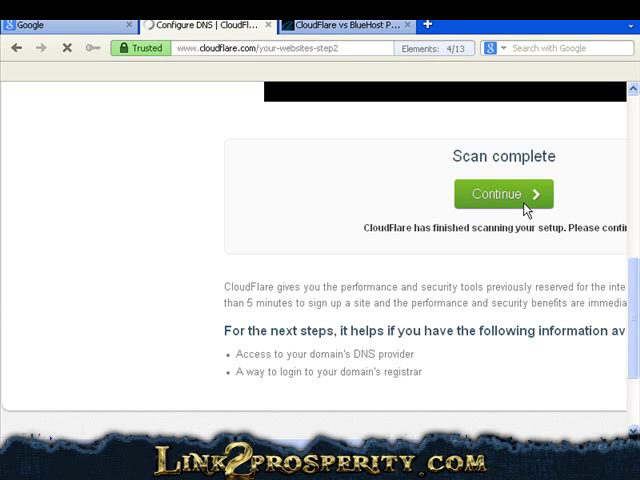
click(504, 192)
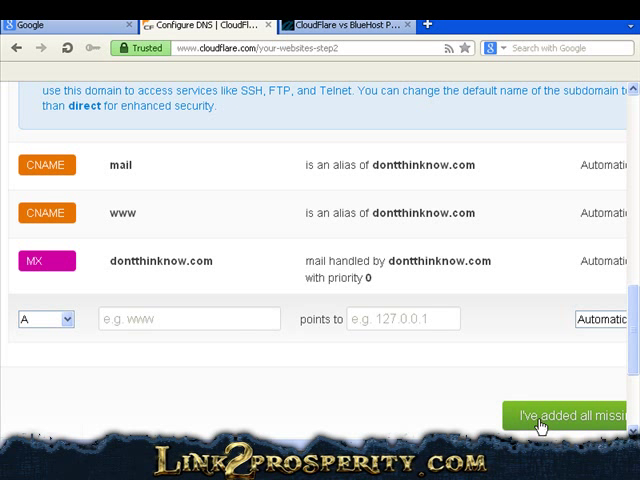
click(570, 414)
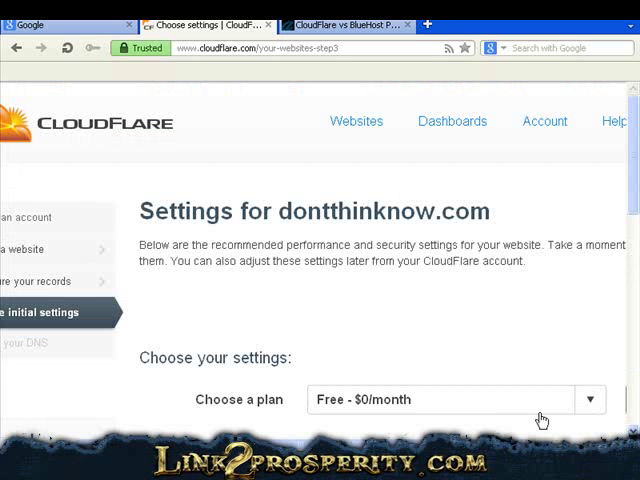
mouse_move(628, 216)
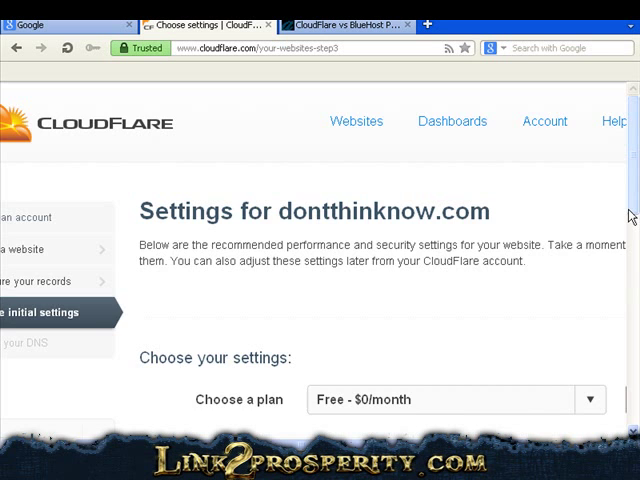
scroll(down, 3)
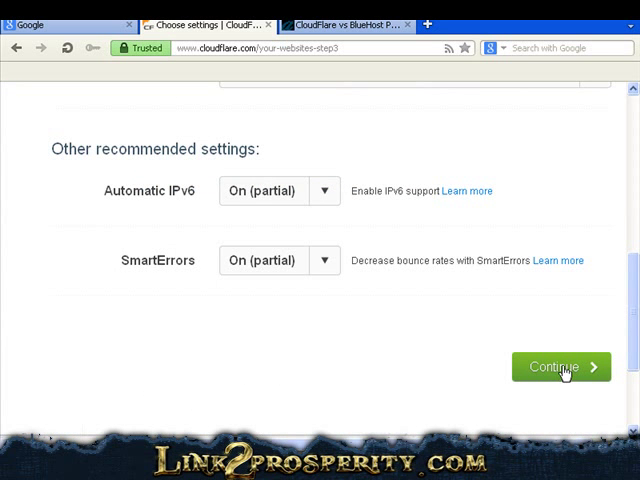
click(560, 368)
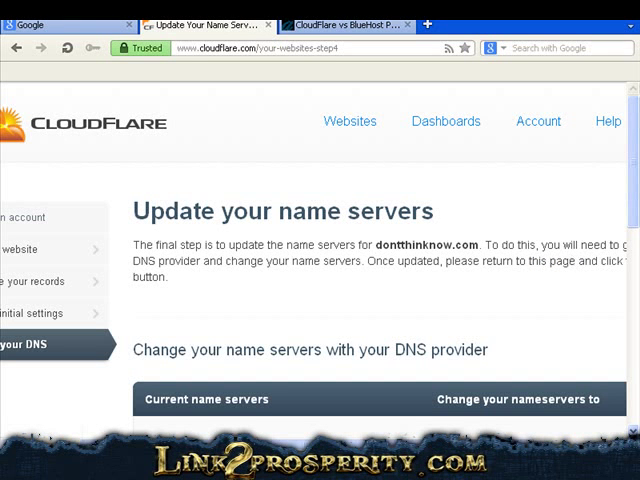
Bring the nameserver table with the two cloudflare.com replacements into view.
scroll(down, 3)
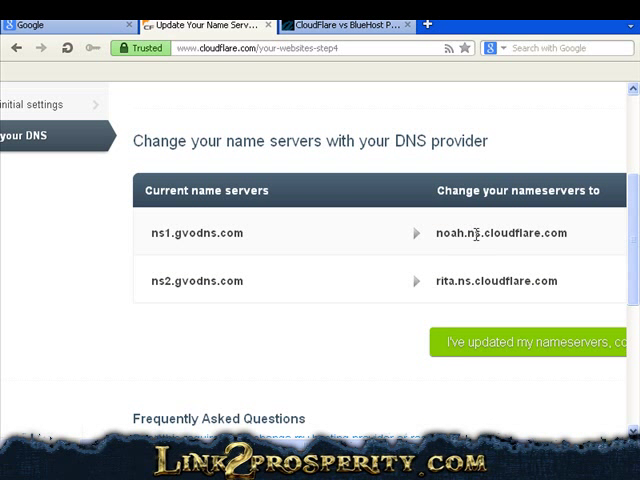
mouse_move(532, 240)
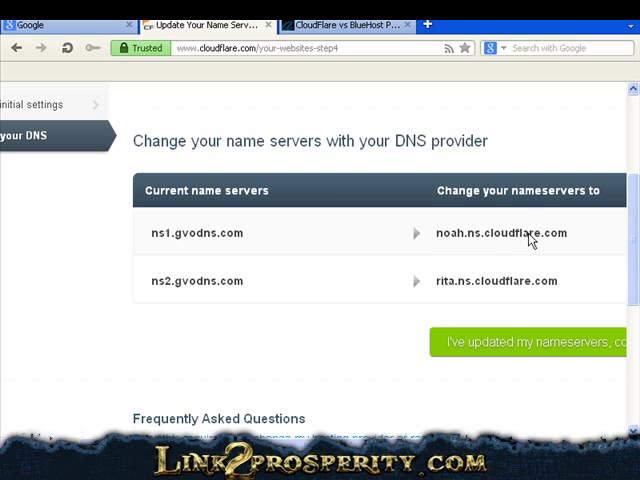
mouse_move(178, 232)
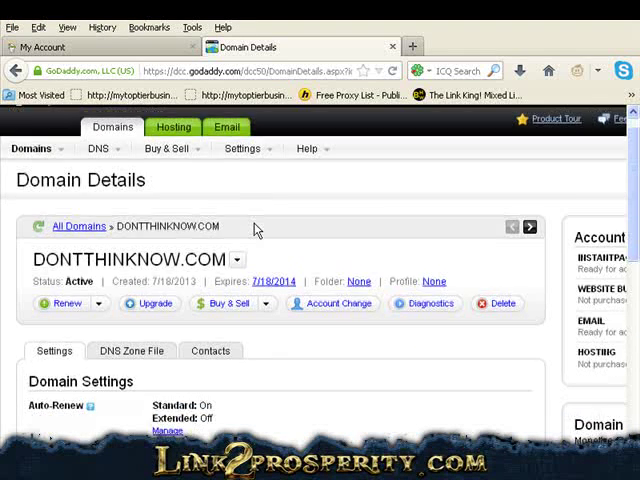
Open Manage under Nameservers for DONTTHINKNOW.COM showing the two gvodns servers.
scroll(down, 3)
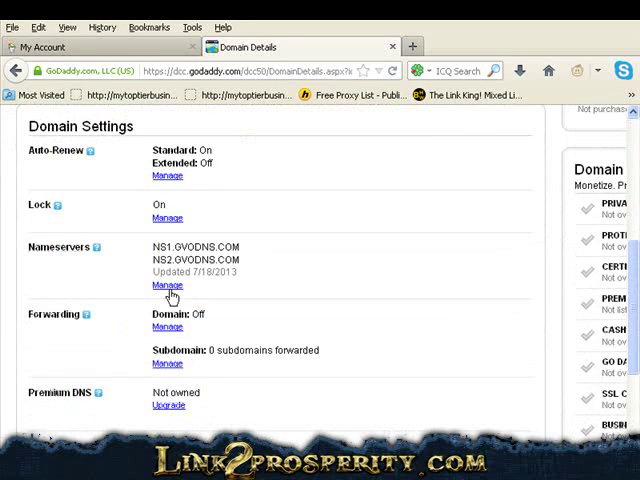
click(168, 284)
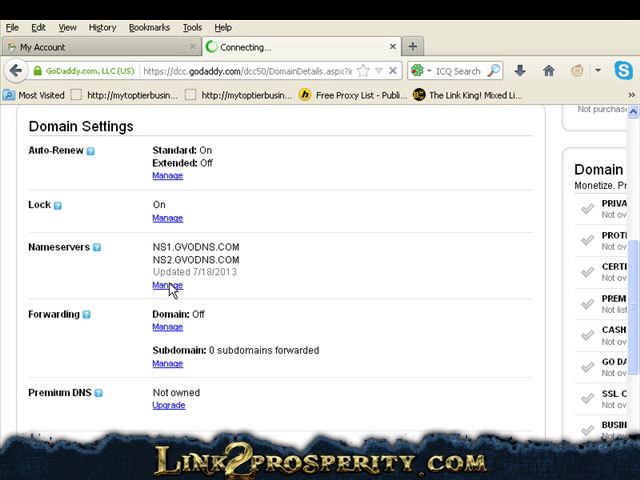
click(168, 284)
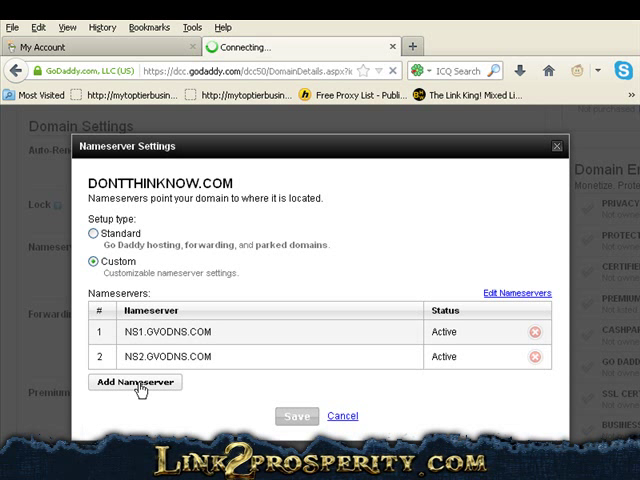
Add noah.ns.cloudflare.com and rita.ns.cloudflare.com as nameserver entries.
click(134, 382)
text(noah.ns.cloudflare.com)
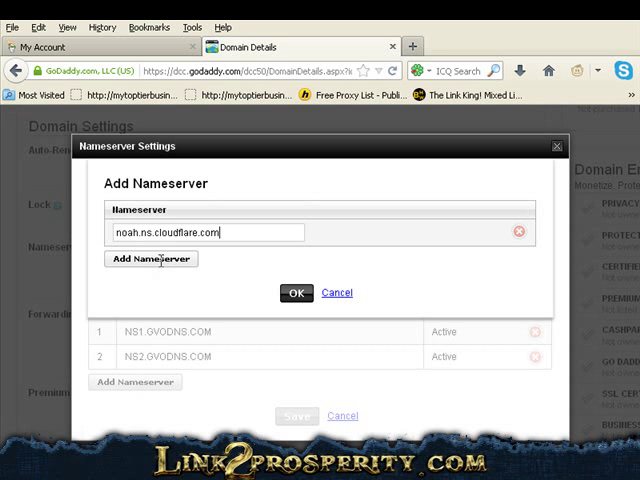
click(152, 260)
text(rita.ns.cloudflare.com)
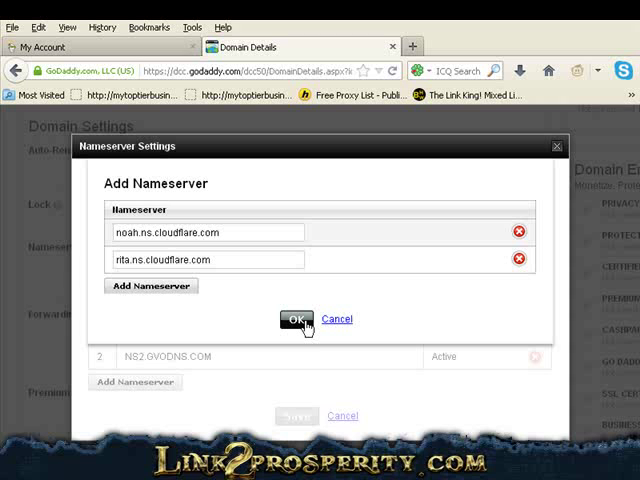
click(296, 320)
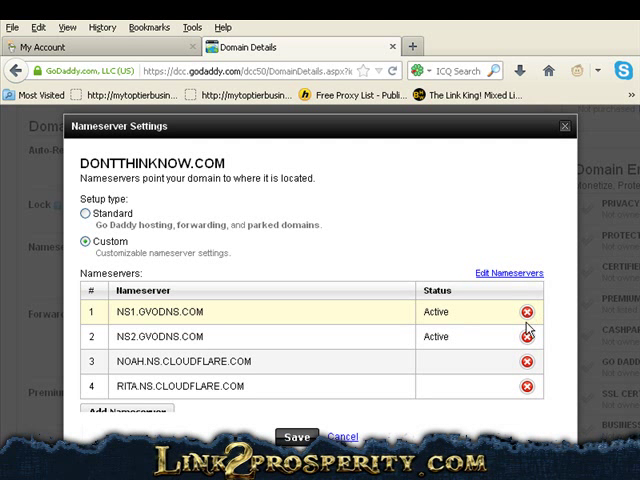
Remove NS1 and NS2.GVODNS.COM and save the updated nameserver list.
click(528, 312)
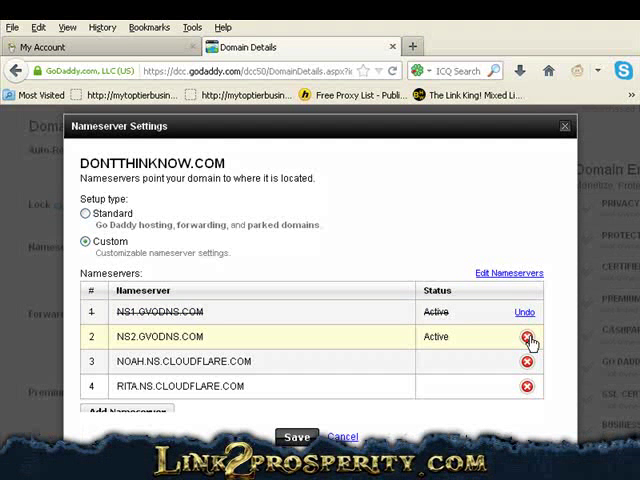
click(526, 336)
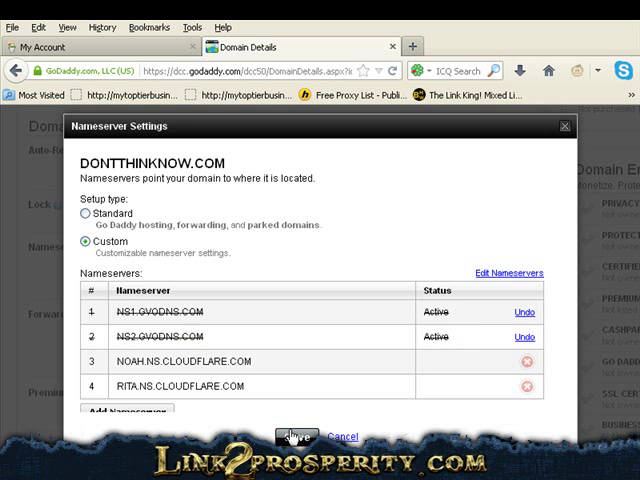
click(296, 436)
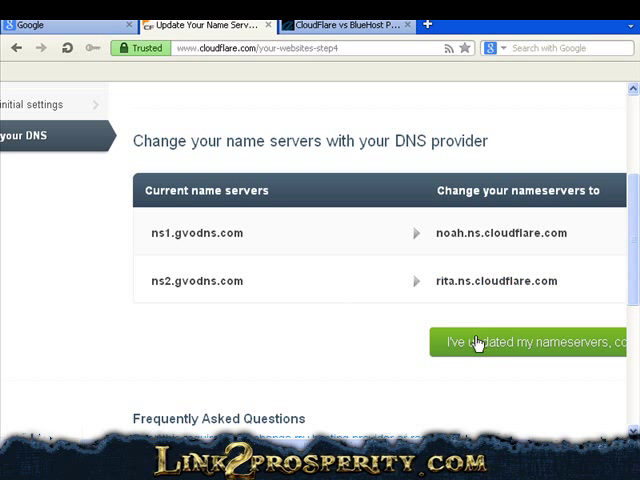
Confirm the nameservers are updated and review the completed dontthinknow.com setup.
click(528, 342)
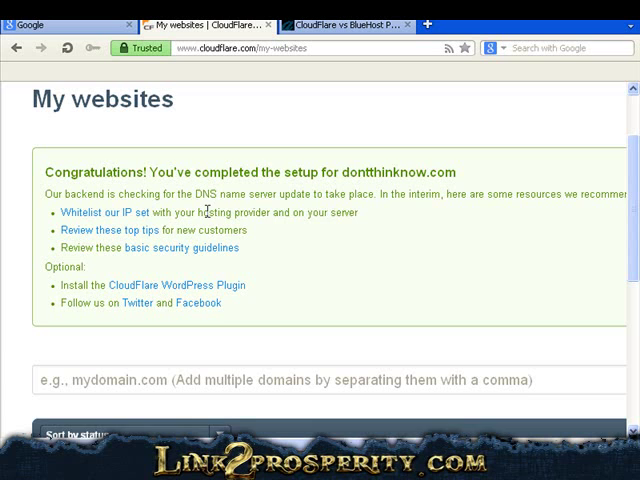
scroll(down, 3)
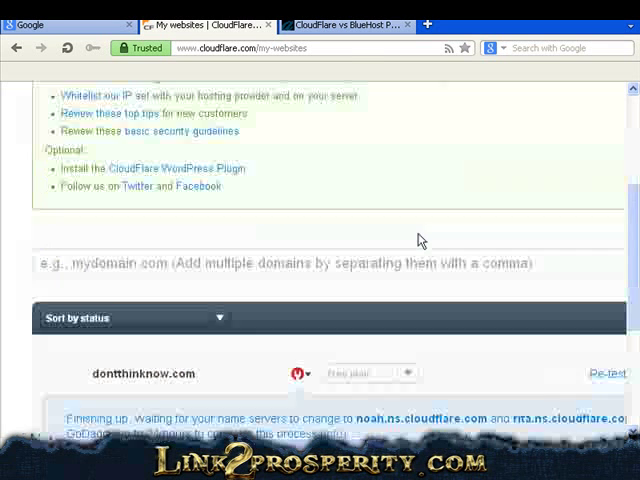
scroll(down, 3)
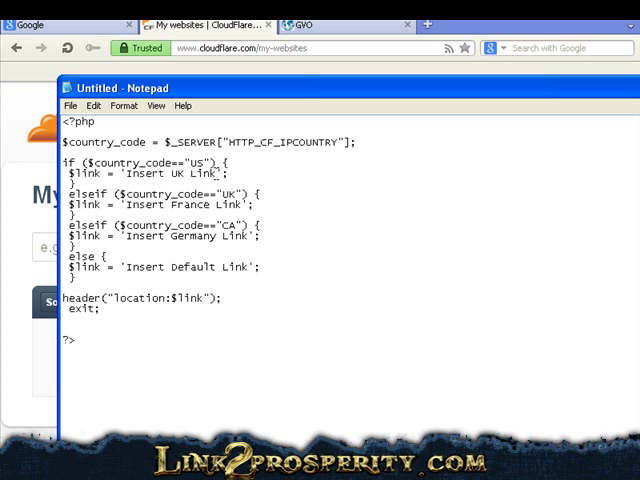
double_click(164, 174)
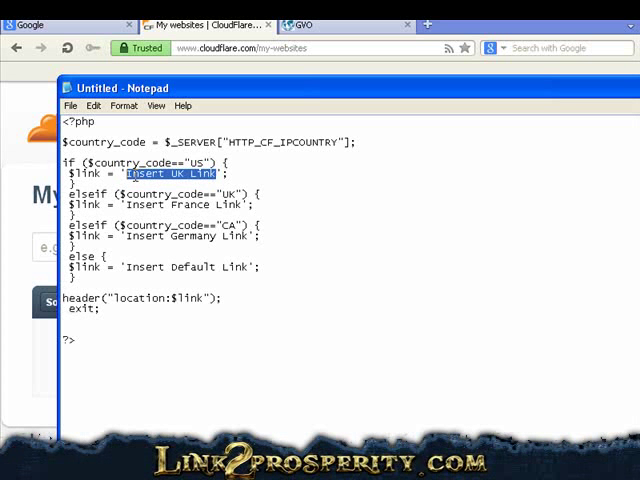
text(http://www.';)
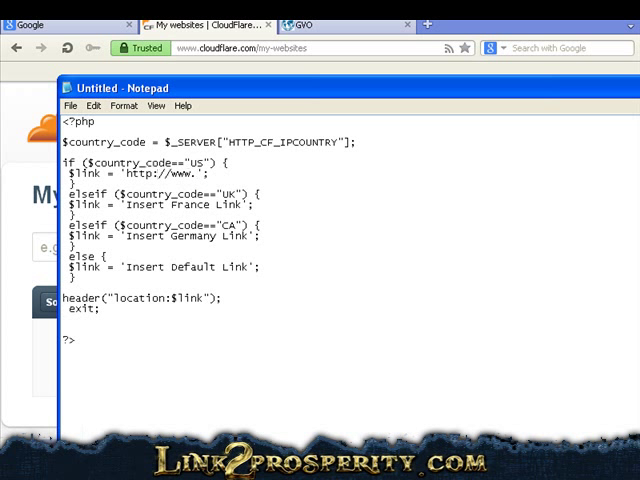
text(clickbank.com)
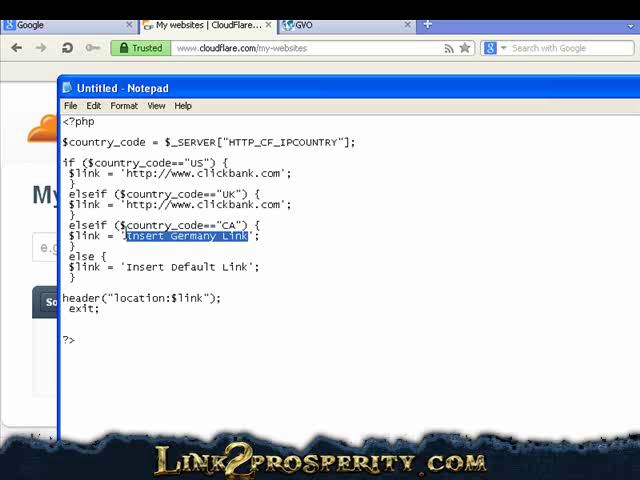
text(http://www';)
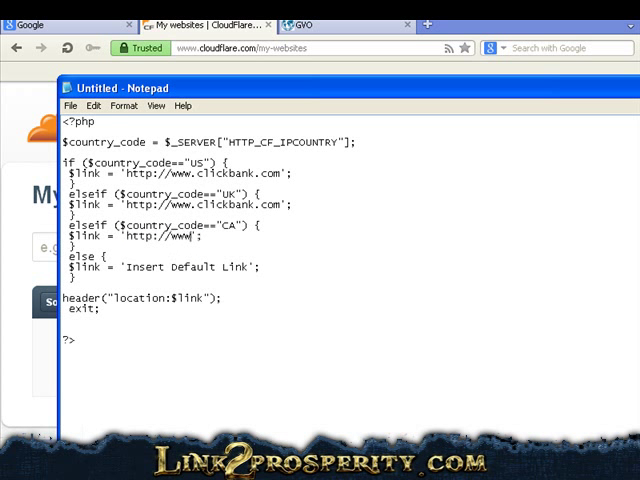
text(.clickbank.co)
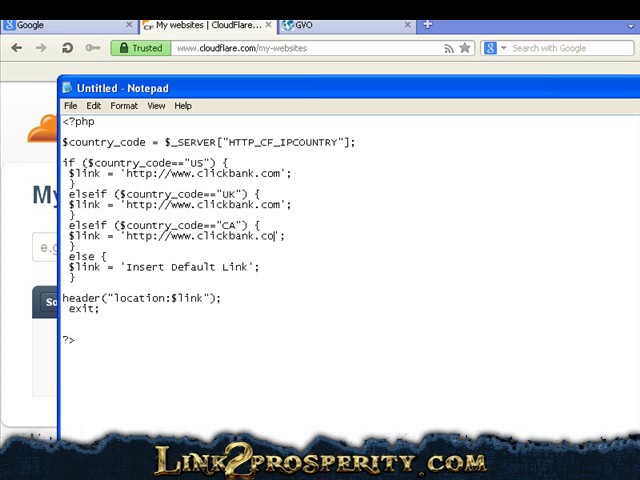
text(m)
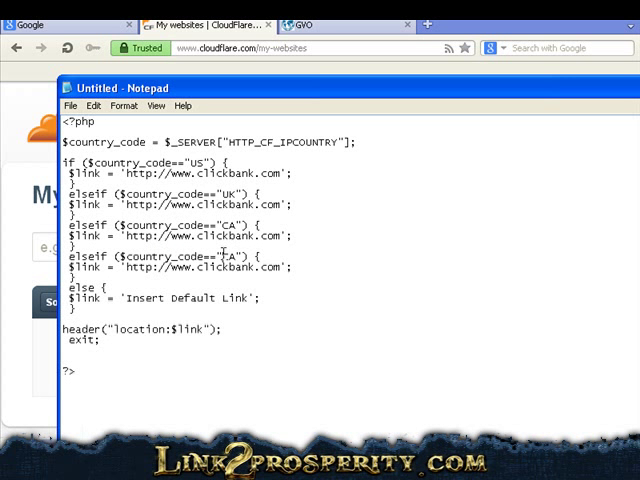
double_click(232, 256)
text(GB)
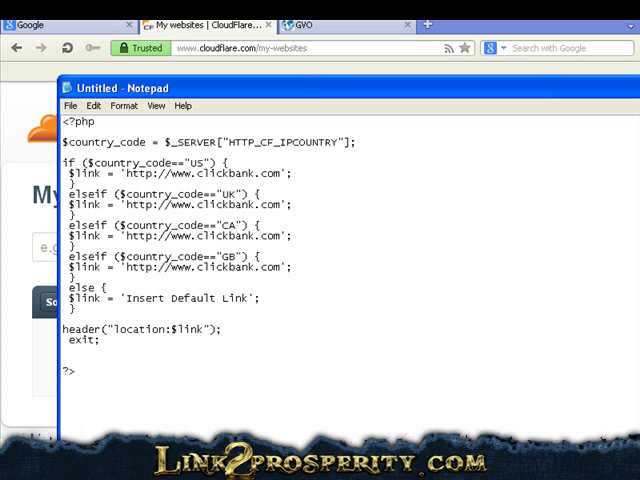
double_click(232, 298)
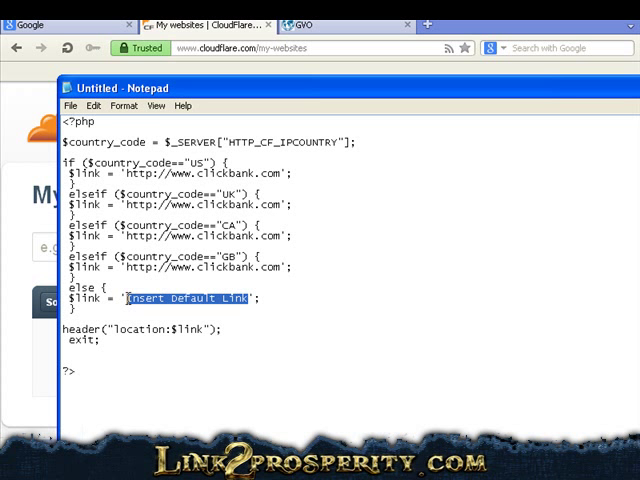
text(http://www.';)
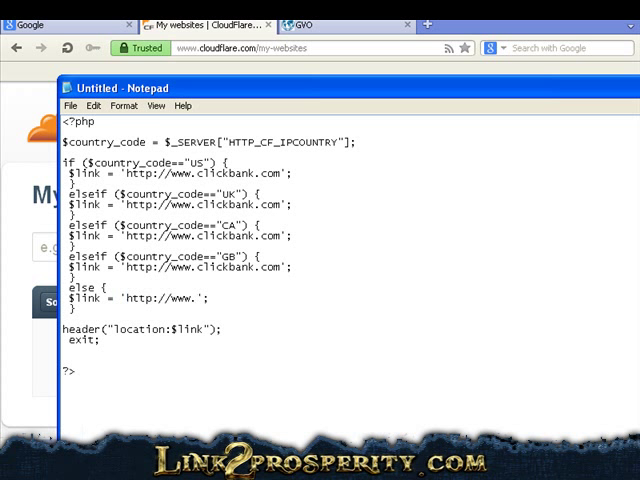
text(goog)
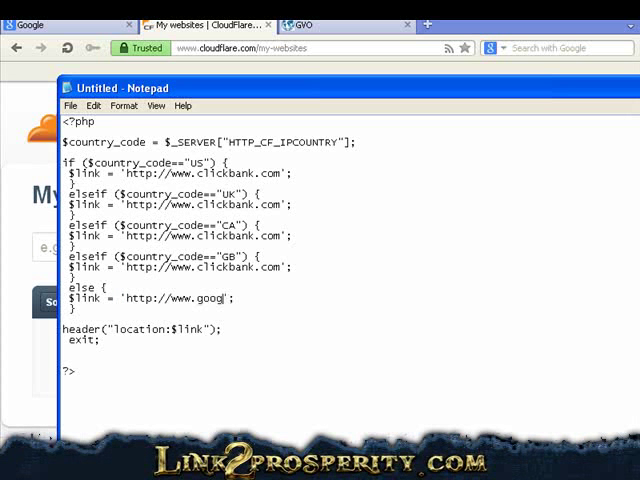
text(le.com)
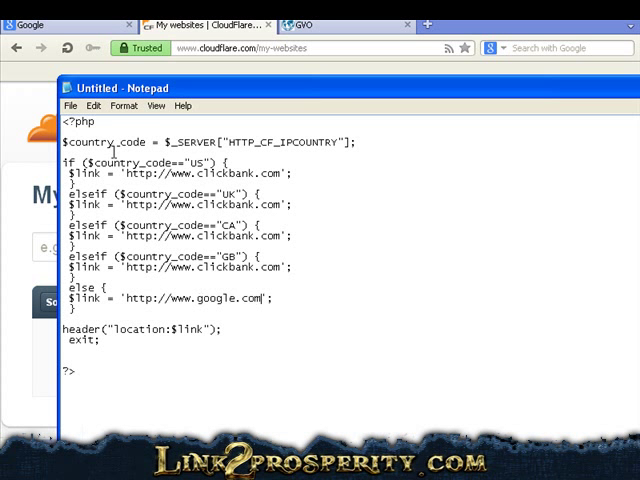
Save the redirect script from Notepad as test.php in the Script folder.
click(70, 106)
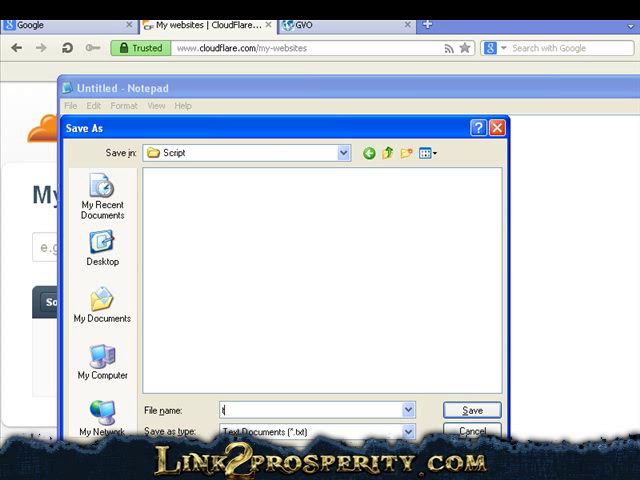
text(est.php)
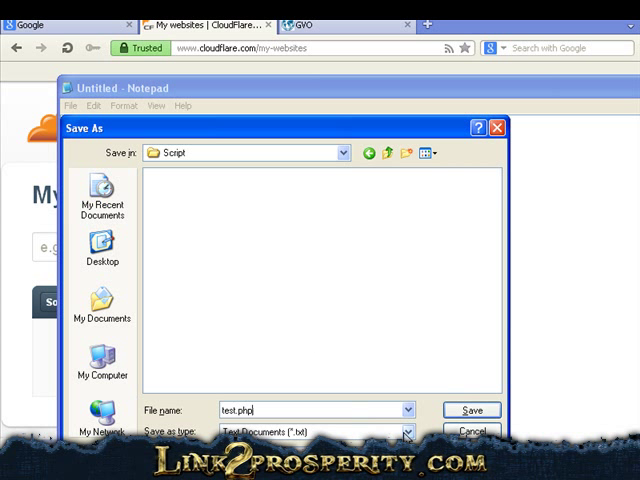
click(406, 432)
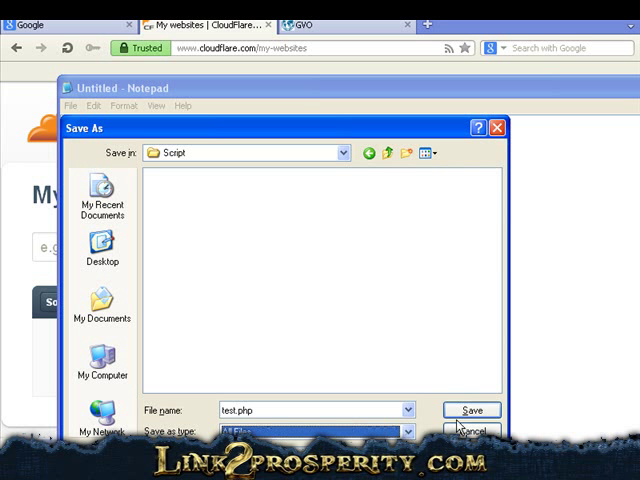
click(470, 410)
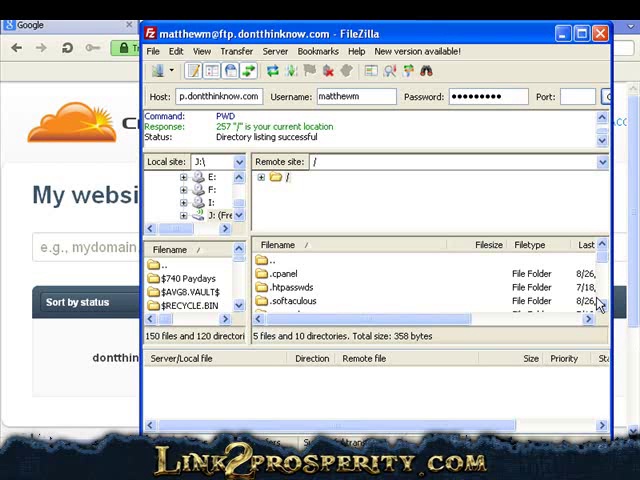
Browse the remote files on dontthinknow.com's FTP server in FileZilla.
scroll(down, 3)
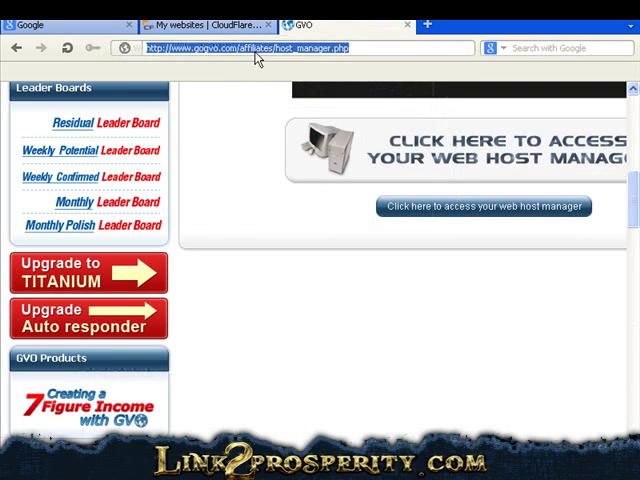
text(http://www.dont)
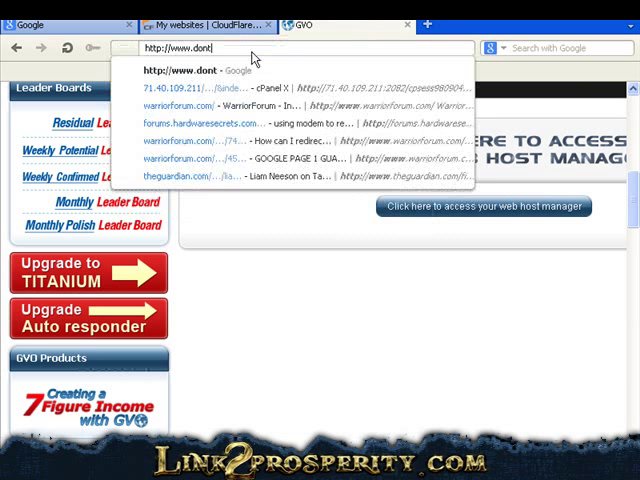
text(thinknow.com/)
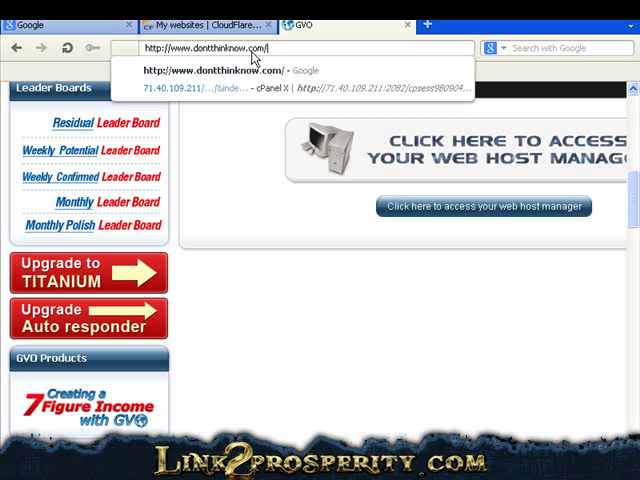
text(test.php)
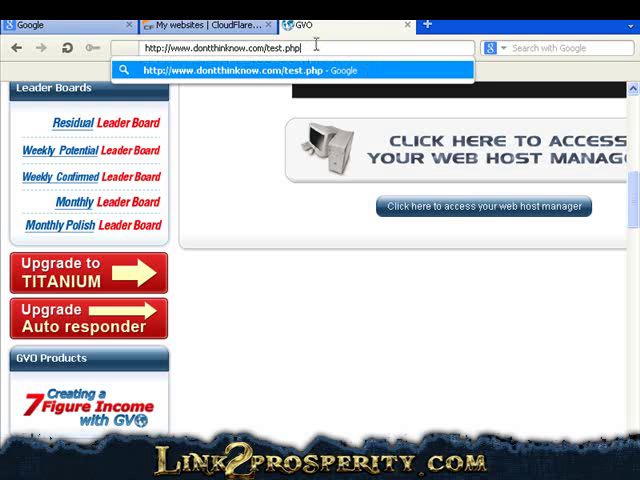
right_click(184, 48)
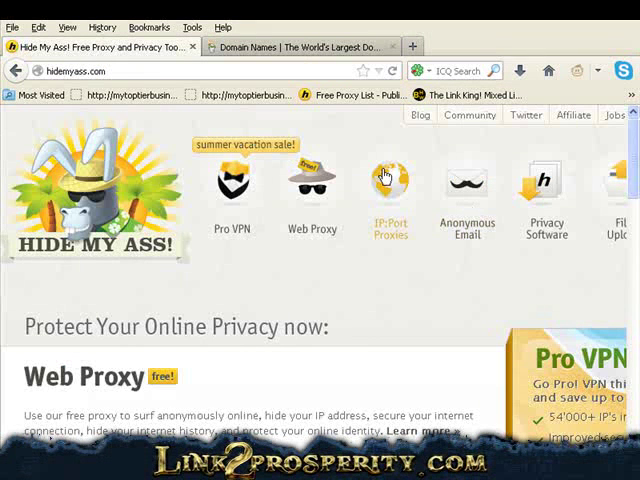
Show HideMyAss's free IP:Port proxy table and find the top Russian Federation proxy.
click(388, 184)
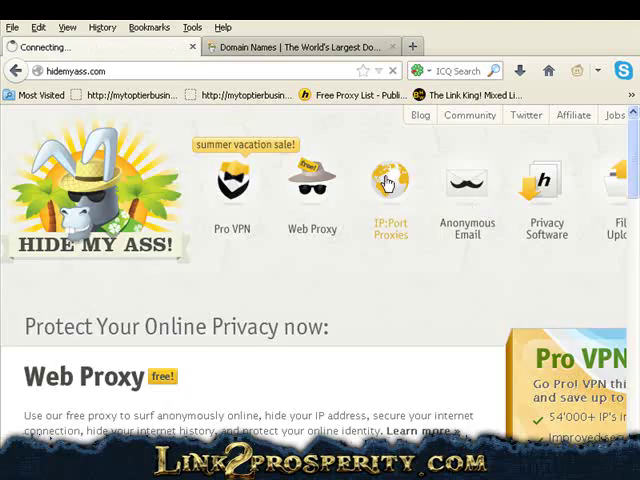
click(388, 184)
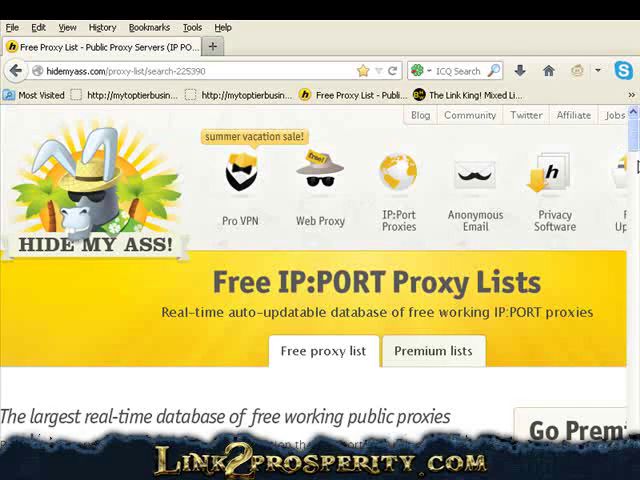
scroll(down, 3)
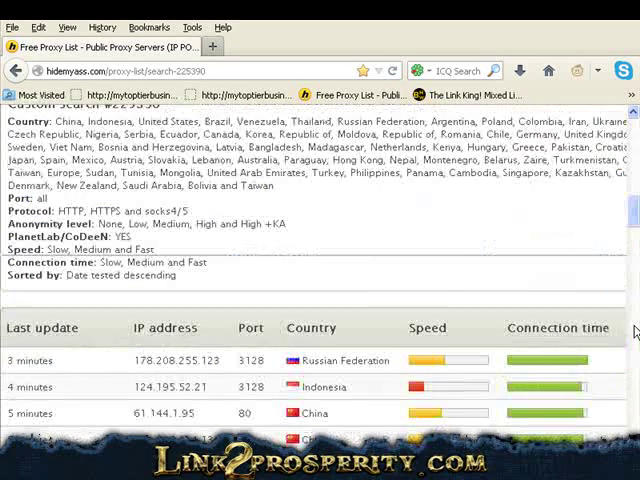
mouse_move(136, 360)
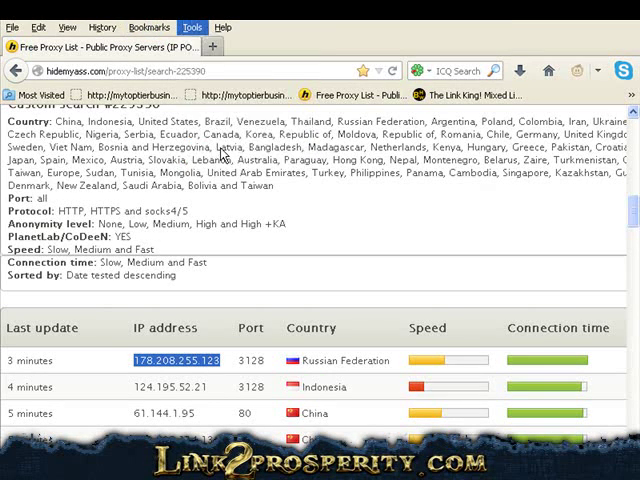
Configure Firefox to use manual HTTP proxy 178.208.255.123 on port 3128.
click(192, 28)
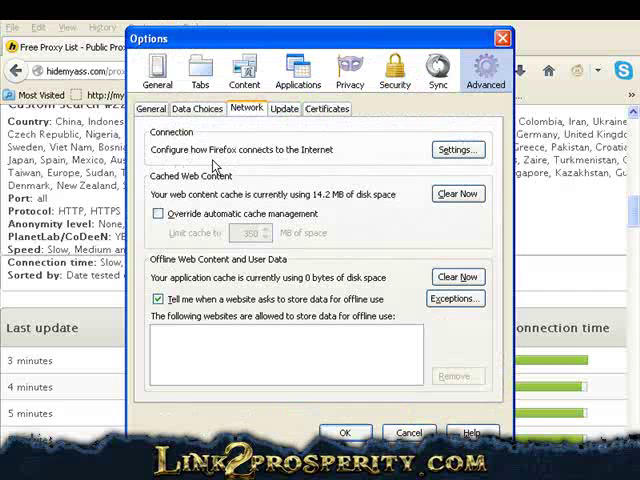
mouse_move(408, 118)
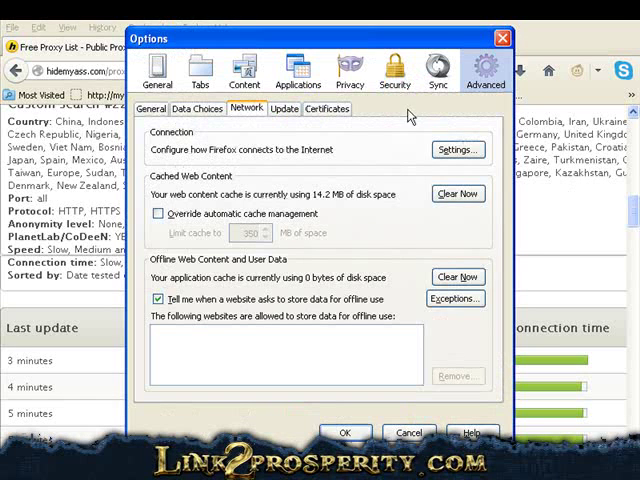
mouse_move(448, 172)
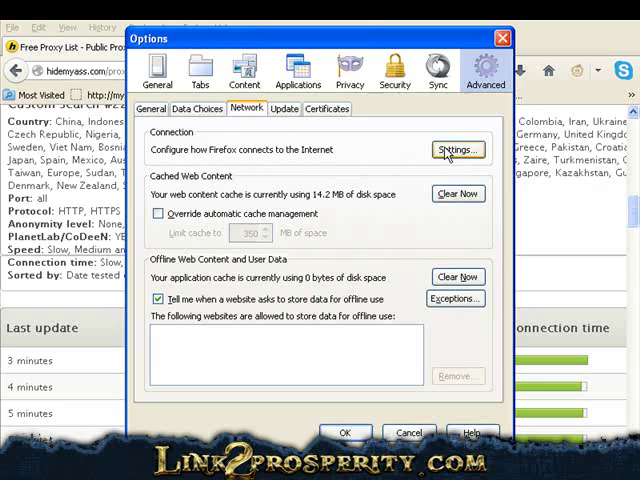
click(456, 150)
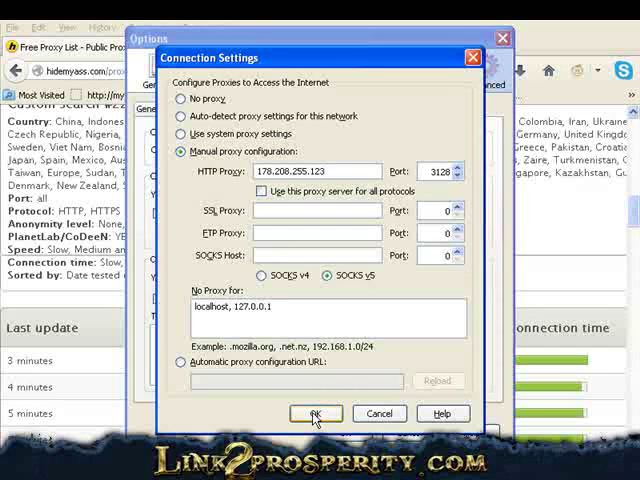
click(316, 412)
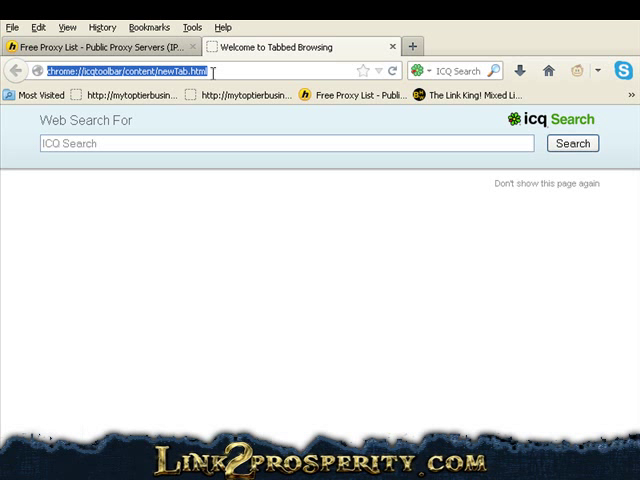
Visit google.com then dontthinknow.com/test.php through the proxy, landing on Google Russia.
text(google.com)
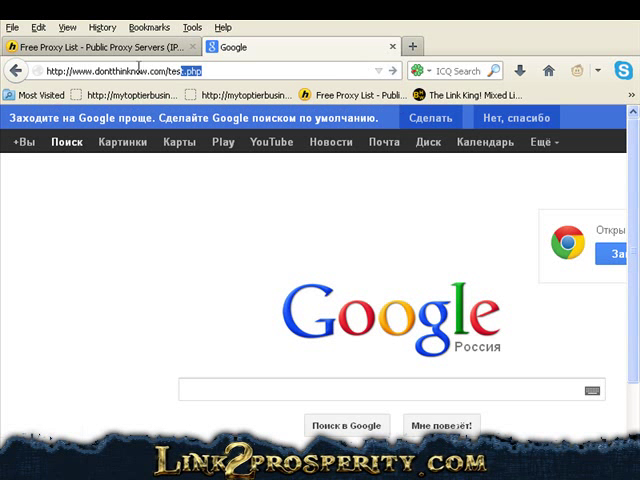
text(test.php)
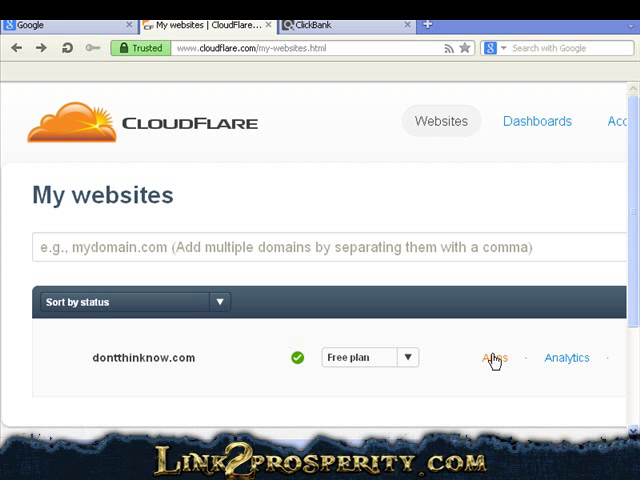
Show the CloudFlare apps list for dontthinknow.com, including Blitz and Clicky Web Analytics.
click(494, 356)
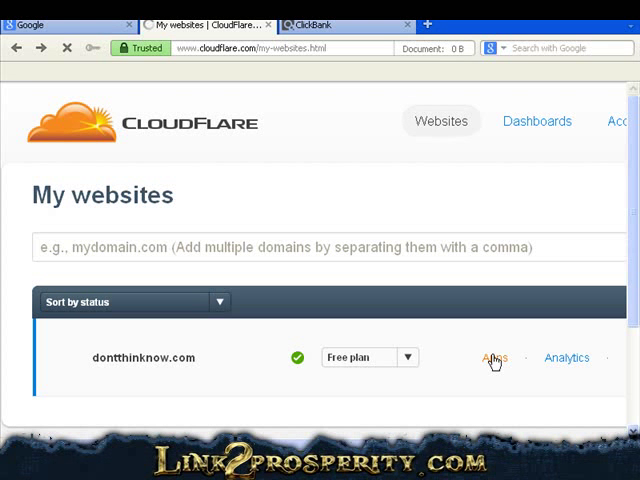
click(494, 356)
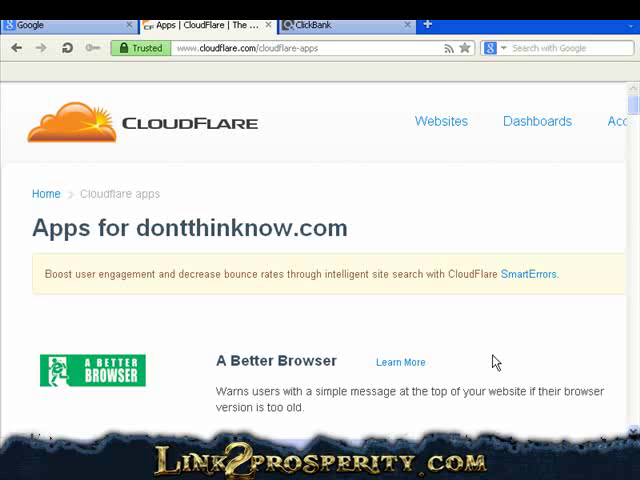
scroll(down, 3)
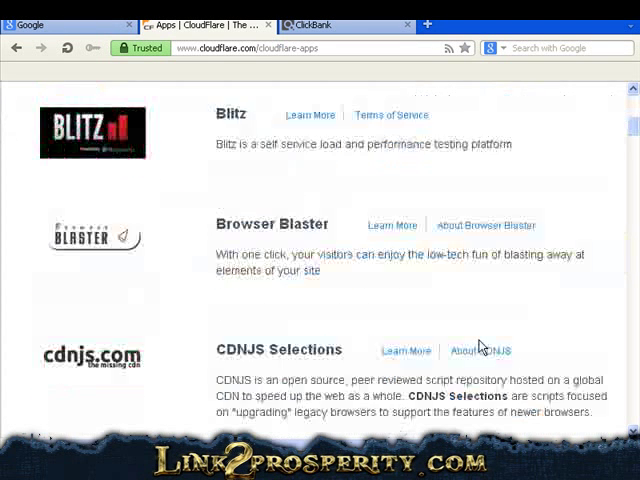
scroll(down, 3)
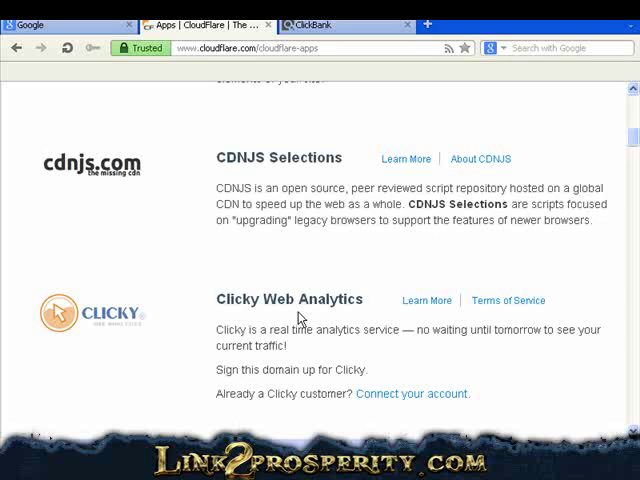
scroll(down, 3)
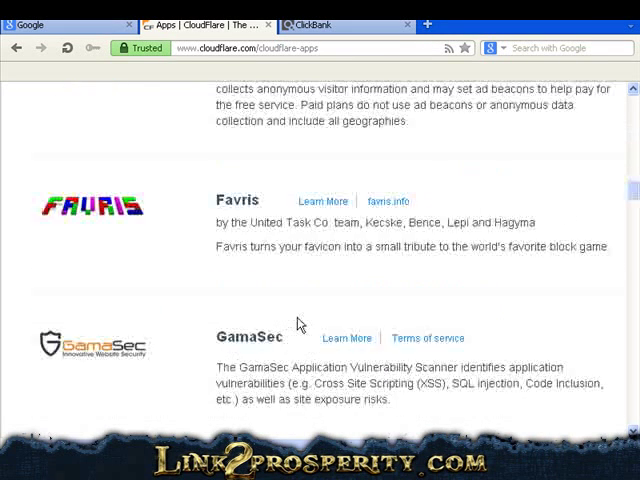
scroll(down, 3)
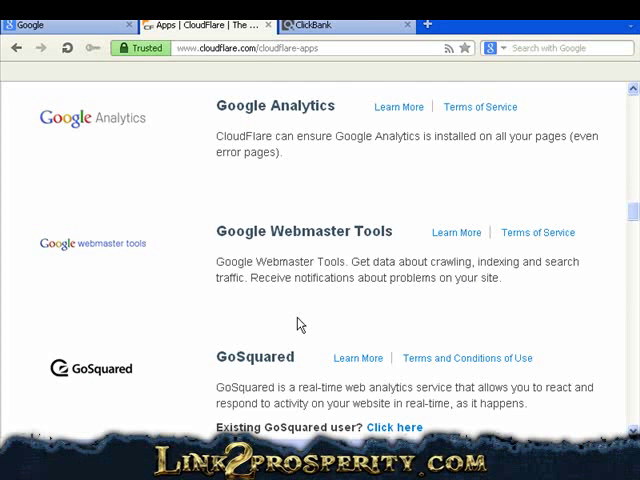
scroll(down, 3)
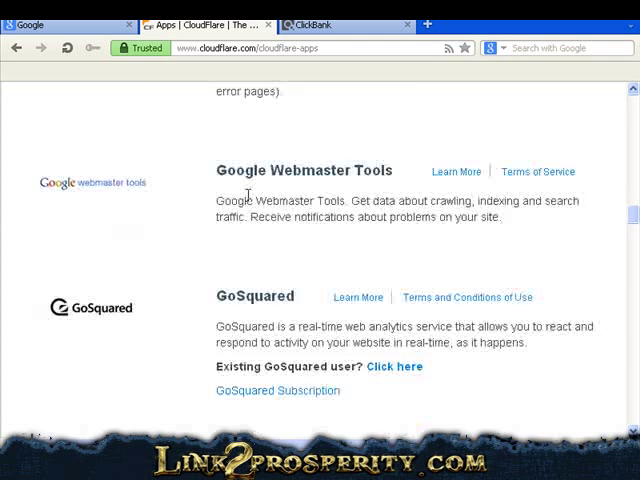
scroll(down, 3)
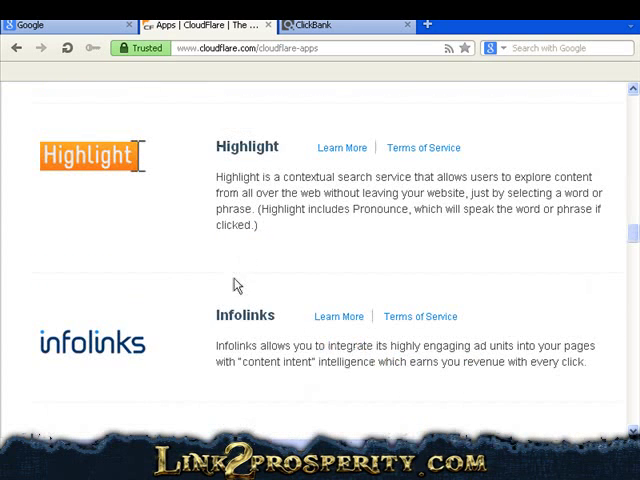
mouse_move(438, 344)
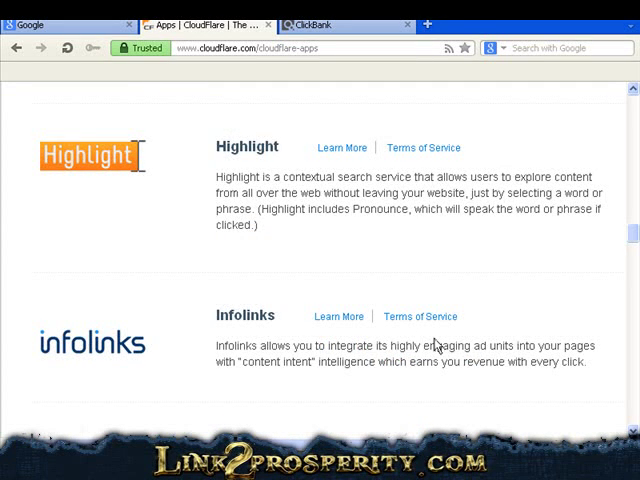
scroll(down, 3)
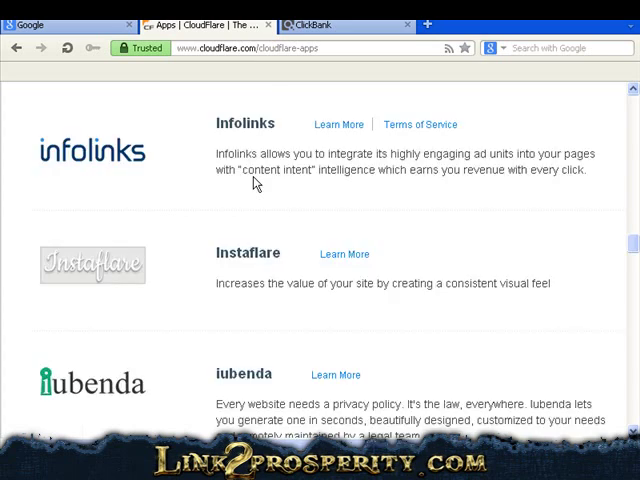
scroll(down, 3)
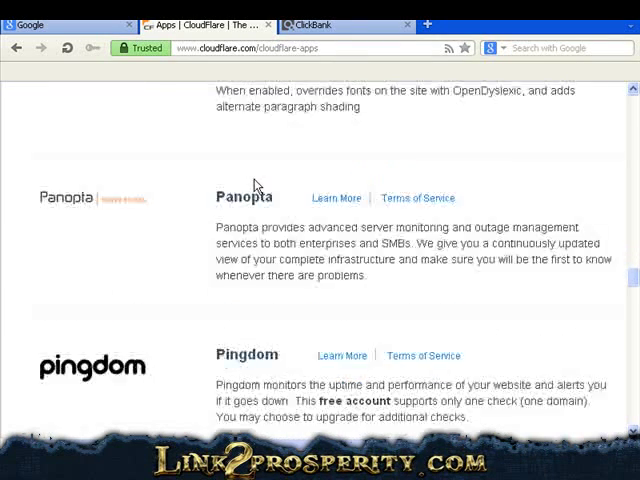
scroll(down, 3)
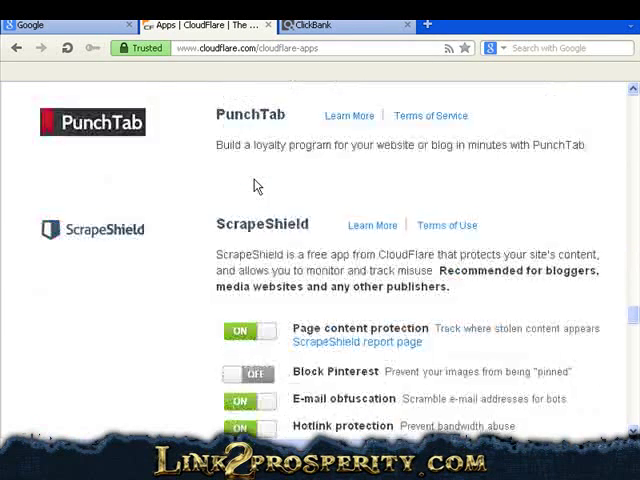
scroll(down, 3)
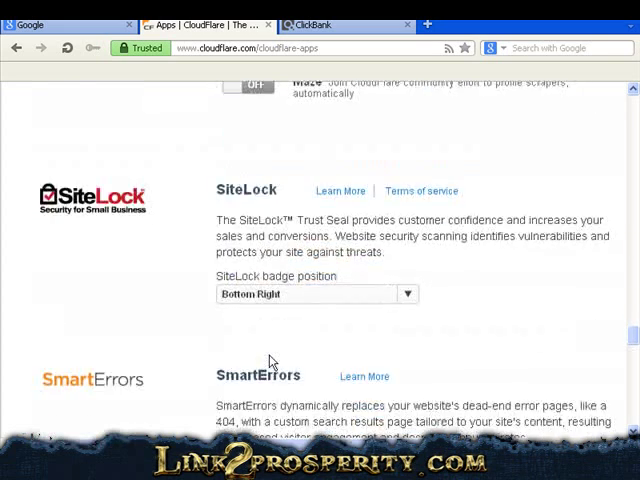
scroll(down, 3)
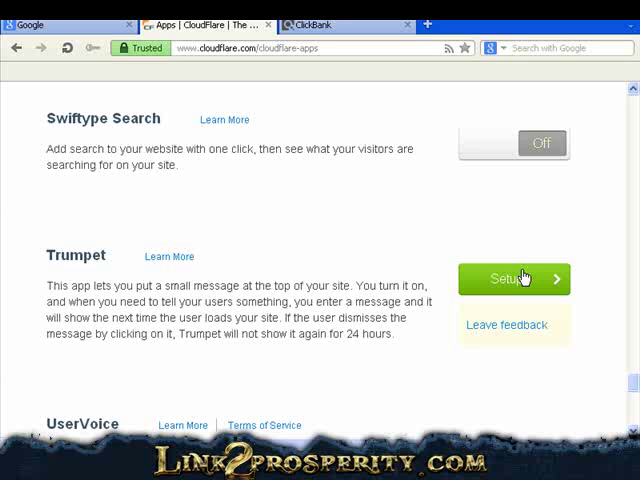
Enable Trumpet with the message "Don't forget to get your free guide" and update.
click(512, 278)
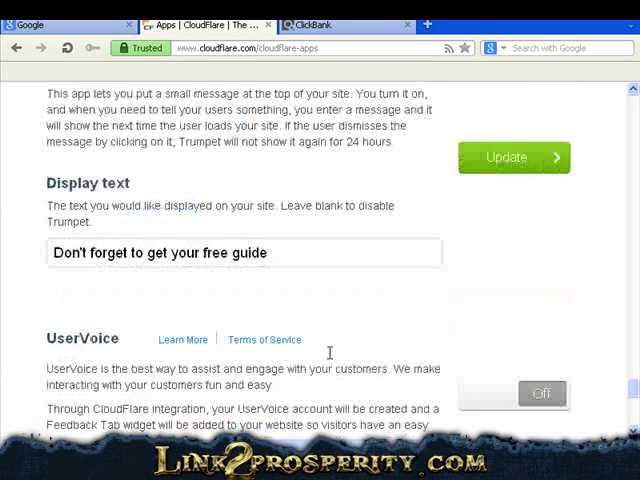
scroll(up, 3)
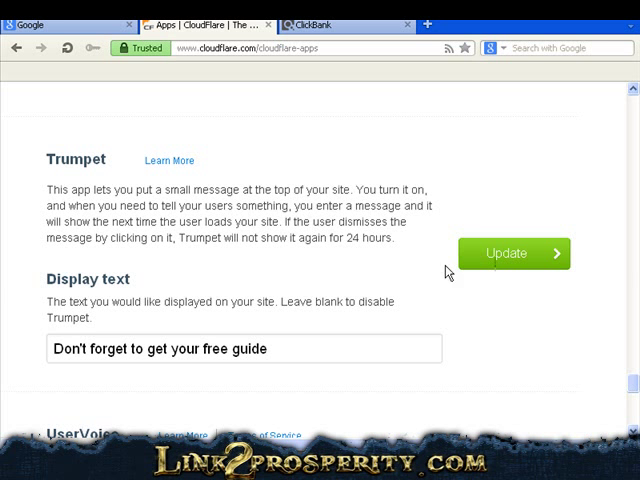
mouse_move(500, 252)
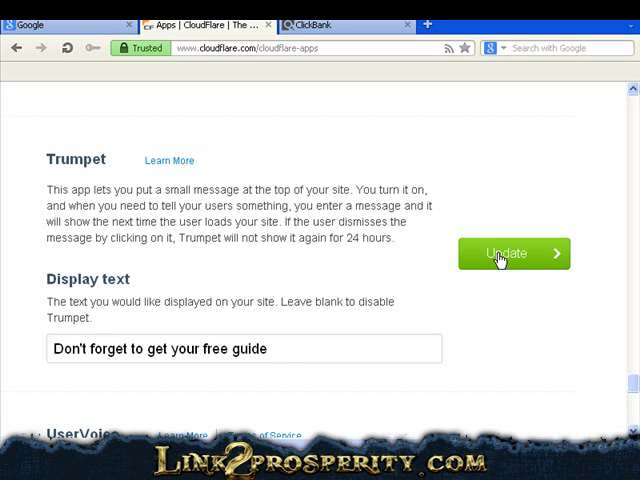
click(512, 252)
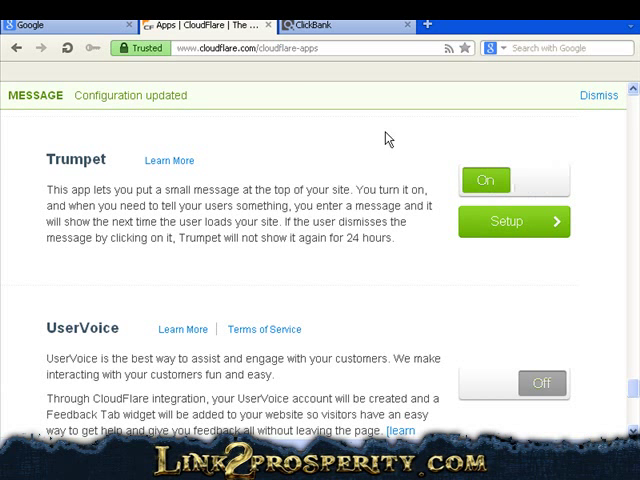